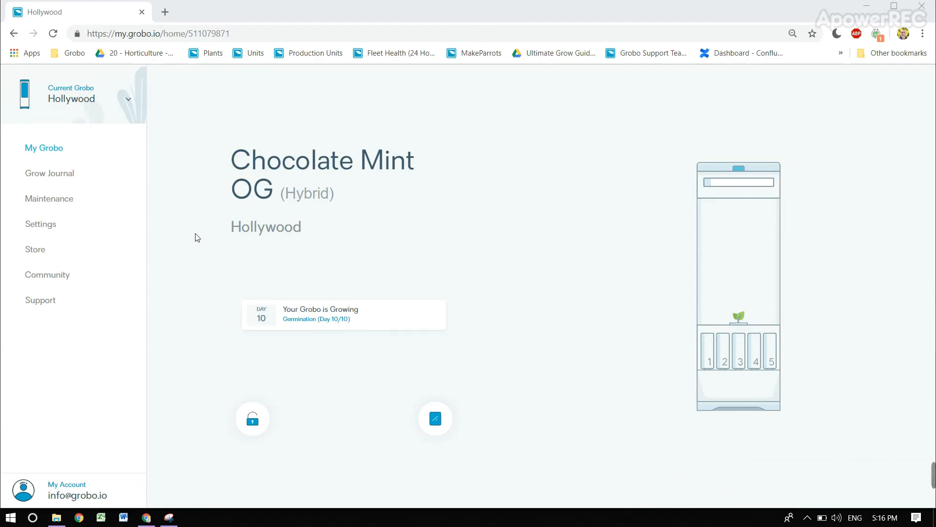
{"action": "mouse_move", "coordinate": [182, 232]}
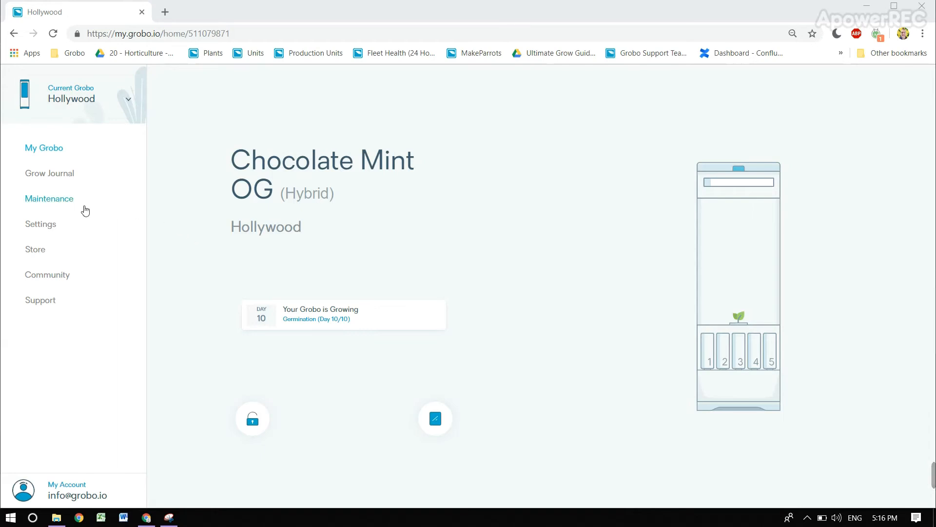
Expand Maintenance in the sidebar to reveal Fill, Drain and End Grow for Hollywood
{"action": "left_click", "coordinate": [48, 198]}
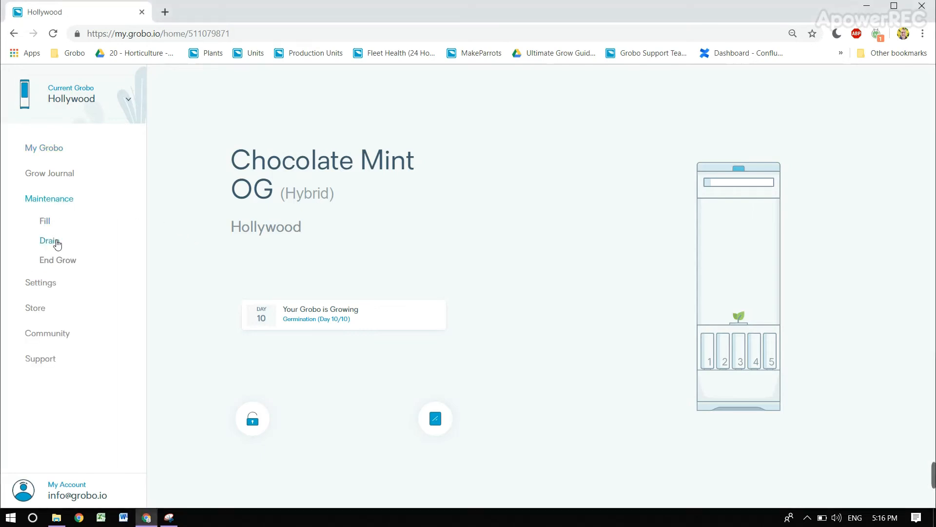
{"action": "mouse_move", "coordinate": [48, 240]}
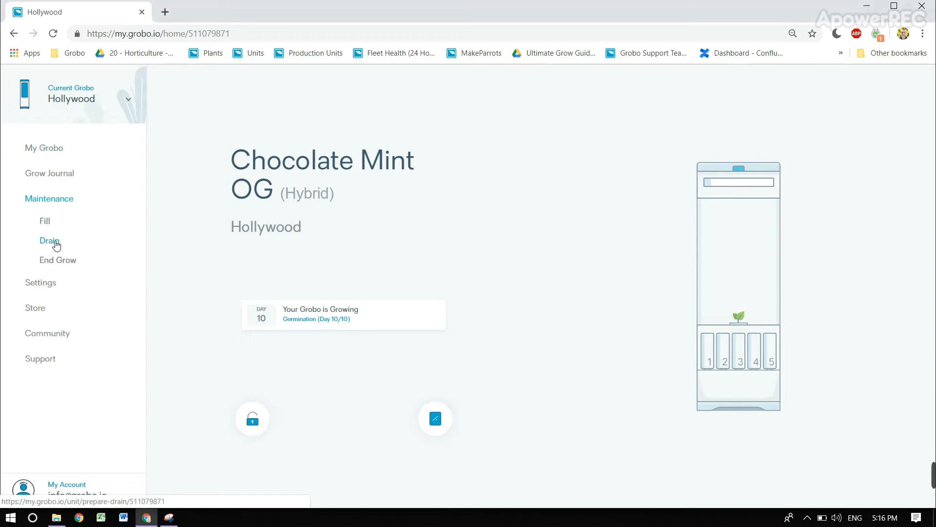
Launch the Drain wizard and advance past the 'Put The Hose In An Empty Bucket' step
{"action": "left_click", "coordinate": [49, 241]}
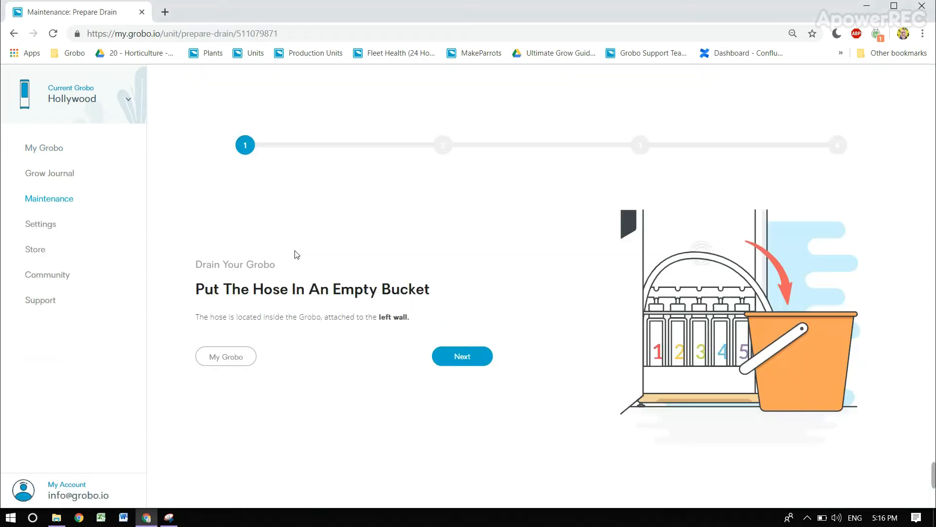
{"action": "mouse_move", "coordinate": [325, 249]}
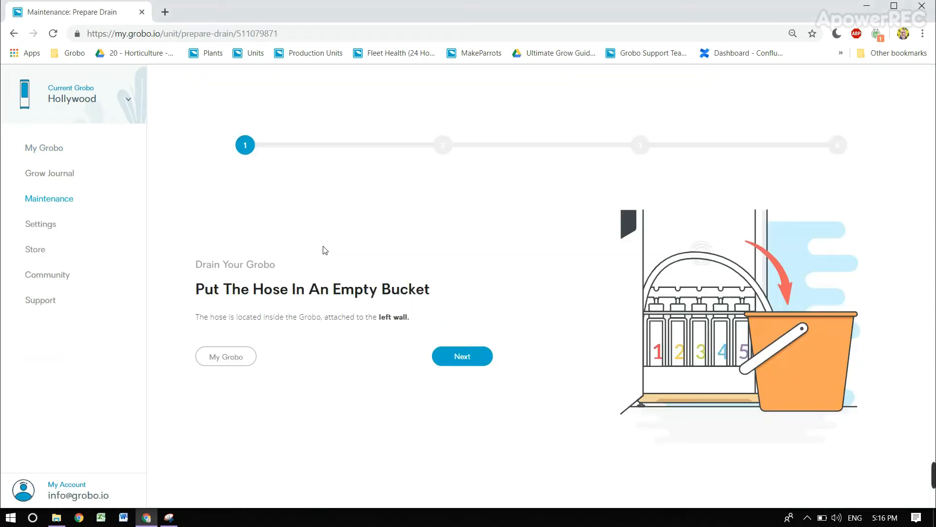
{"action": "mouse_move", "coordinate": [437, 322]}
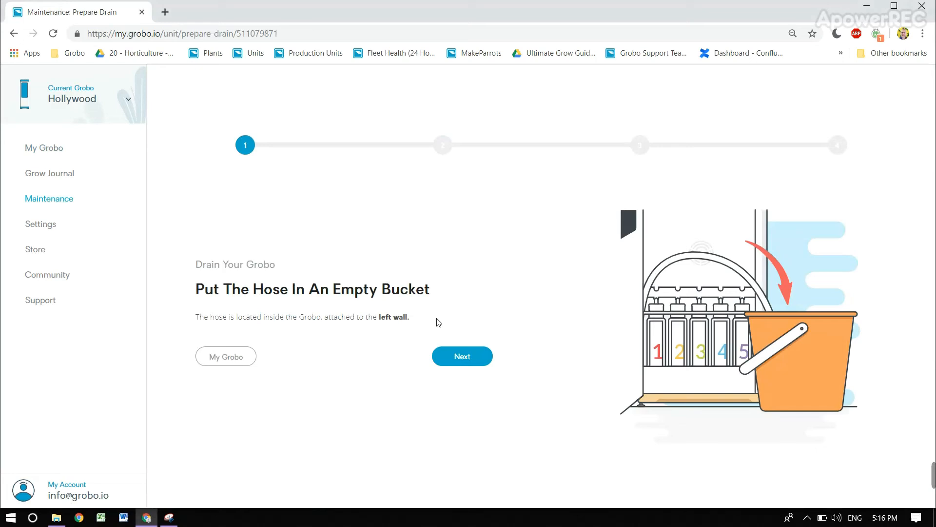
{"action": "mouse_move", "coordinate": [462, 356]}
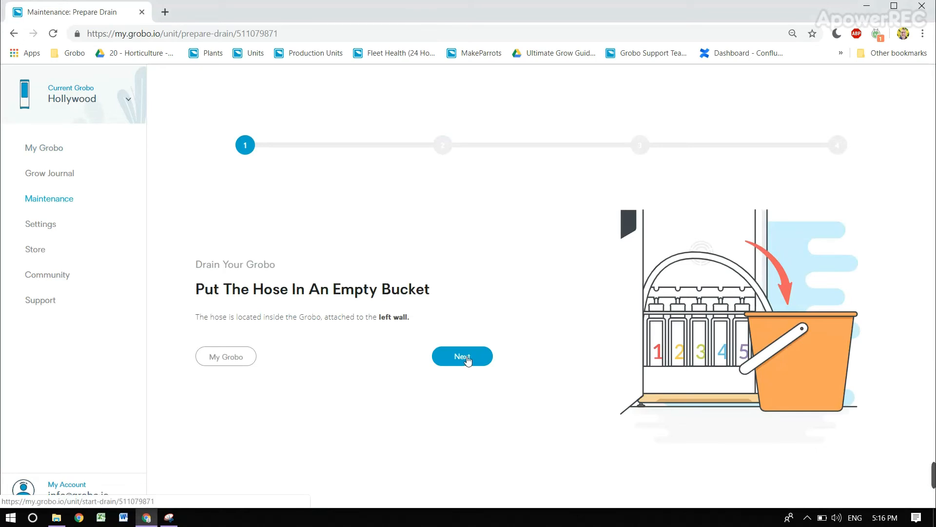
{"action": "left_click", "coordinate": [462, 356]}
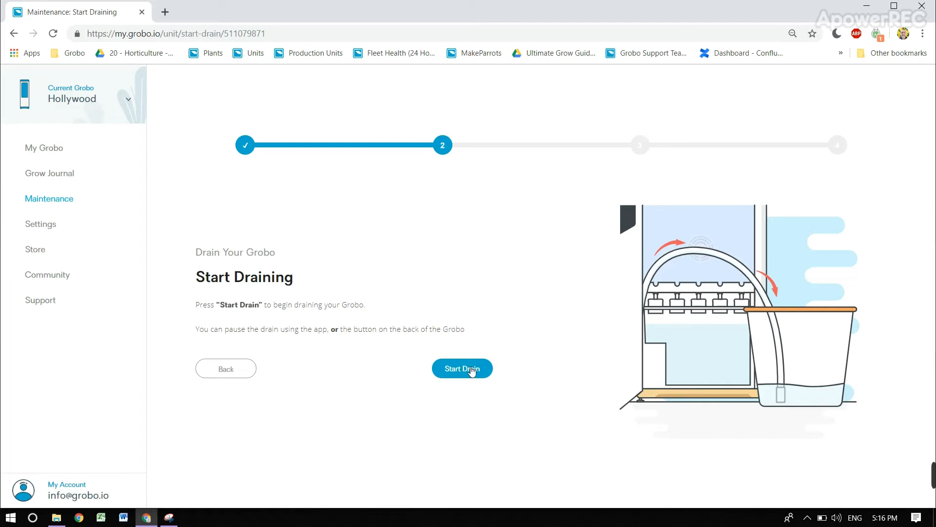
Start the drain and confirm Yes in the Drain Grobo dialog
{"action": "left_click", "coordinate": [462, 368]}
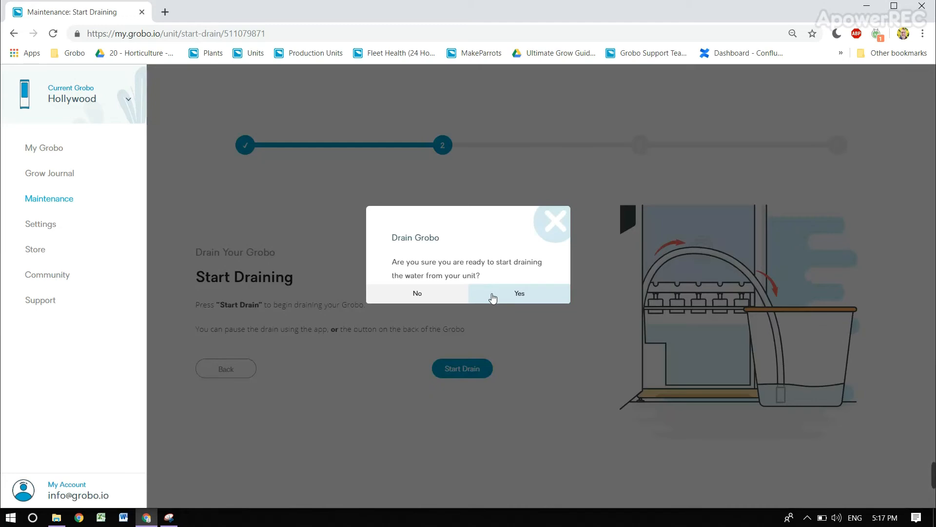
{"action": "left_click", "coordinate": [518, 293]}
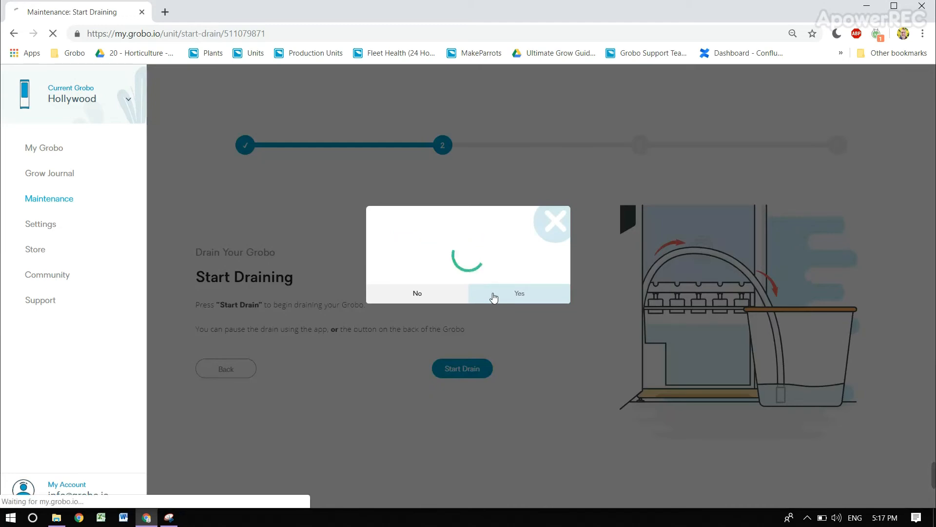
Wait for draining to finish until 'Congratulations! Drain Complete' appears
{"action": "left_click", "coordinate": [518, 294]}
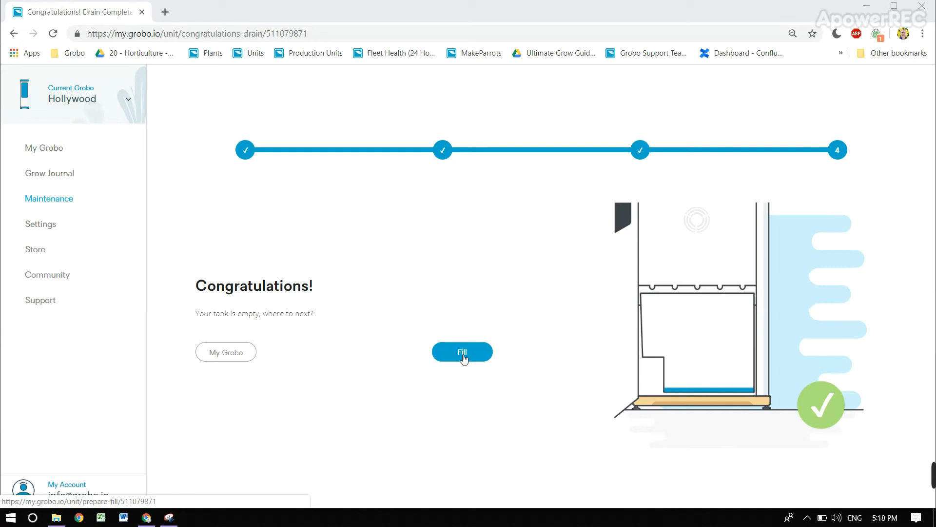
Open the Fill wizard and advance past the 'Put The Hose In A Bucket Filled With Water' step
{"action": "left_click", "coordinate": [462, 351]}
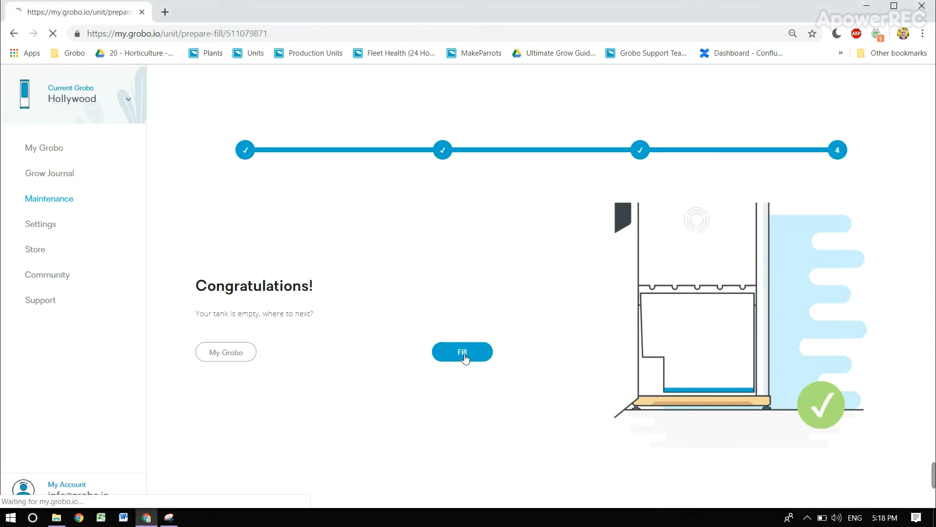
{"action": "left_click", "coordinate": [461, 351]}
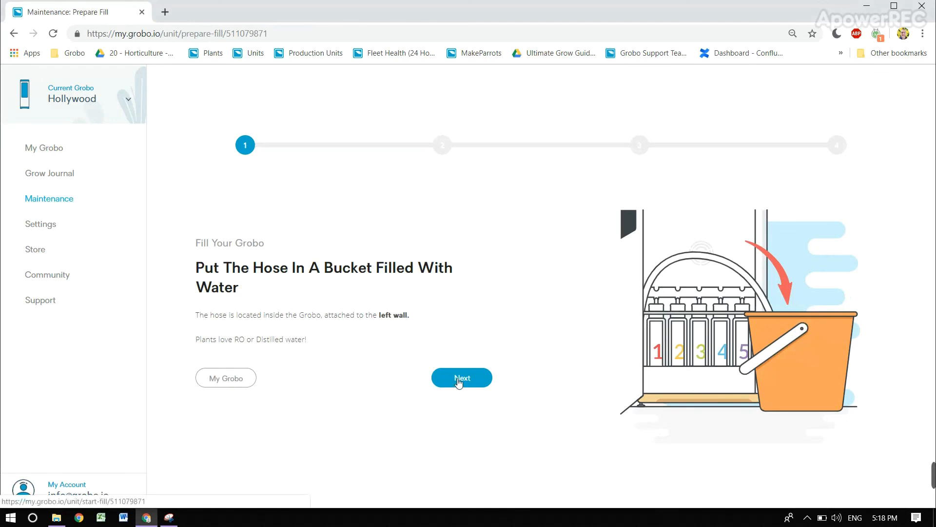
{"action": "left_click", "coordinate": [461, 377]}
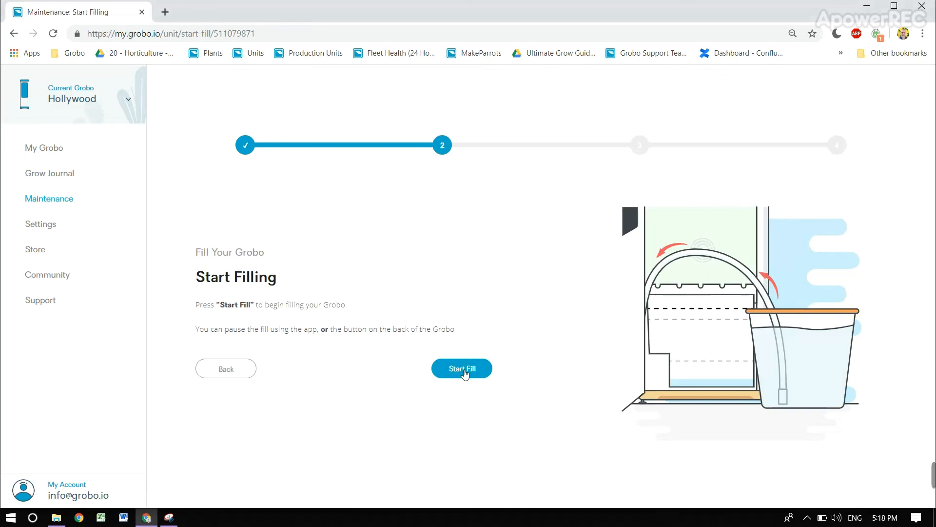
Start filling the tank from the Start Filling step
{"action": "left_click", "coordinate": [461, 369]}
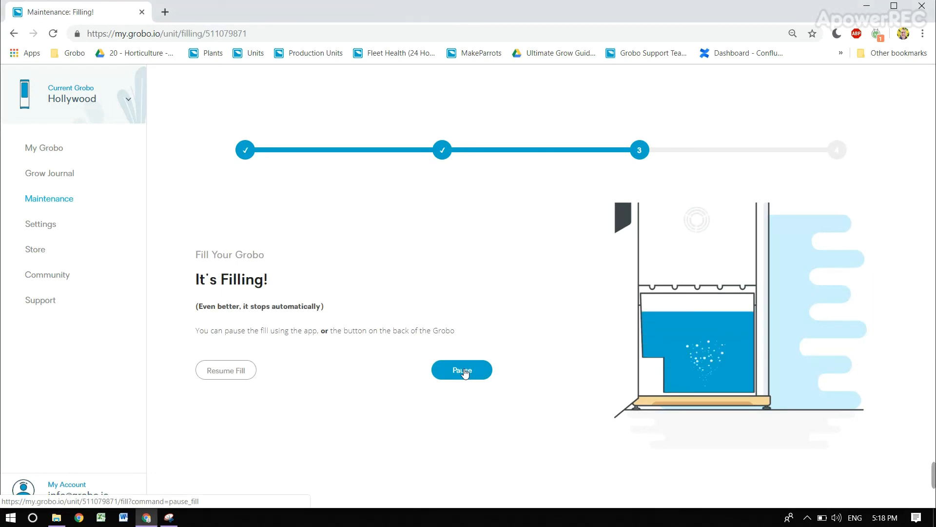
{"action": "left_click", "coordinate": [461, 370]}
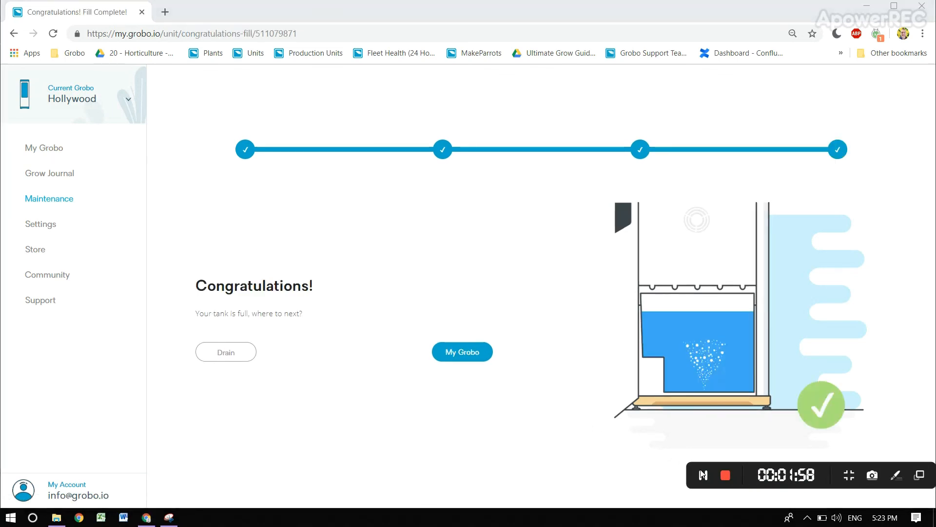
Wait until the 'Congratulations! Fill Complete!' page shows a full tank
{"action": "left_click", "coordinate": [702, 475]}
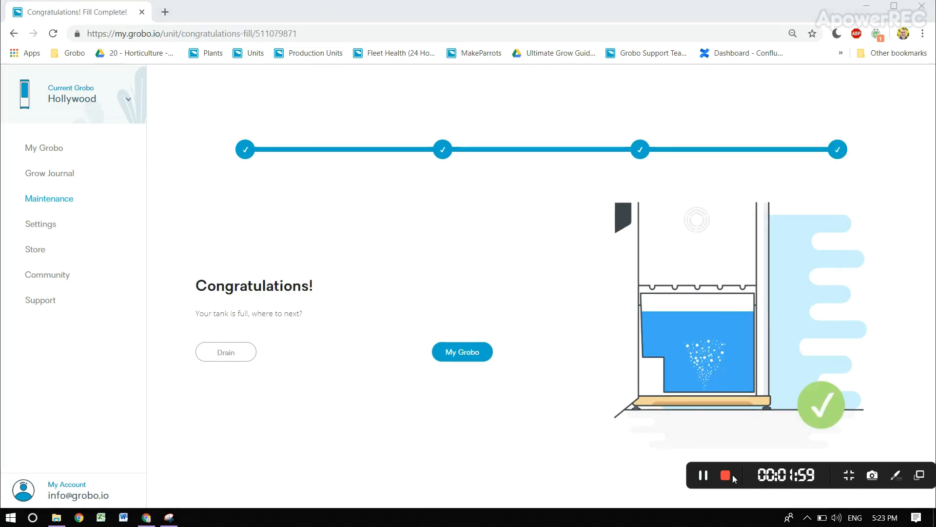